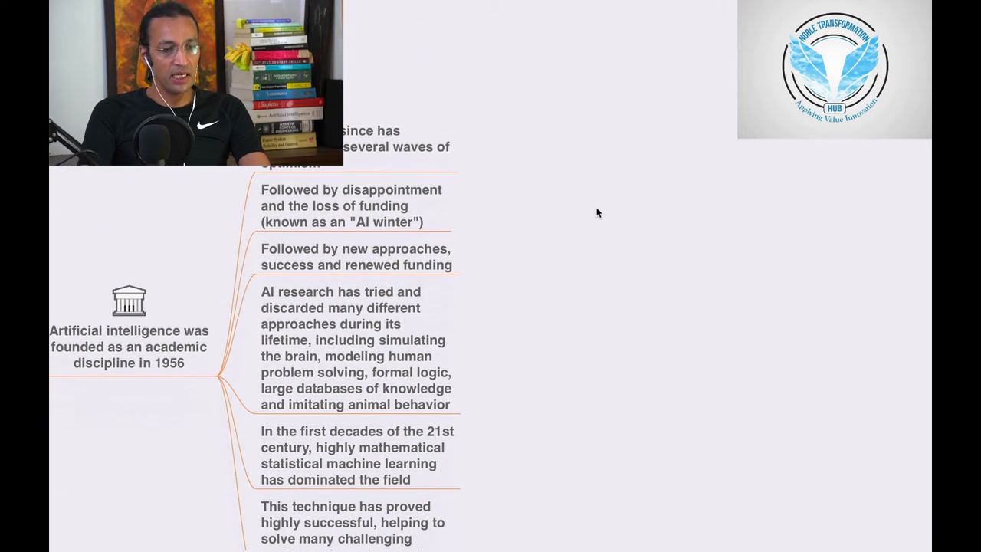
{"action": "mouse_move", "coordinate": [664, 200]}
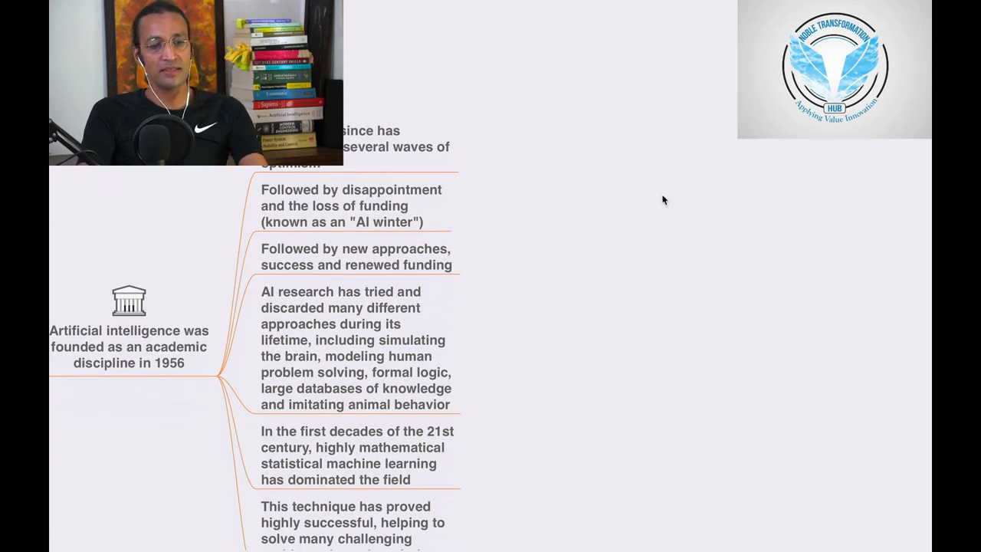
{"action": "mouse_move", "coordinate": [640, 213]}
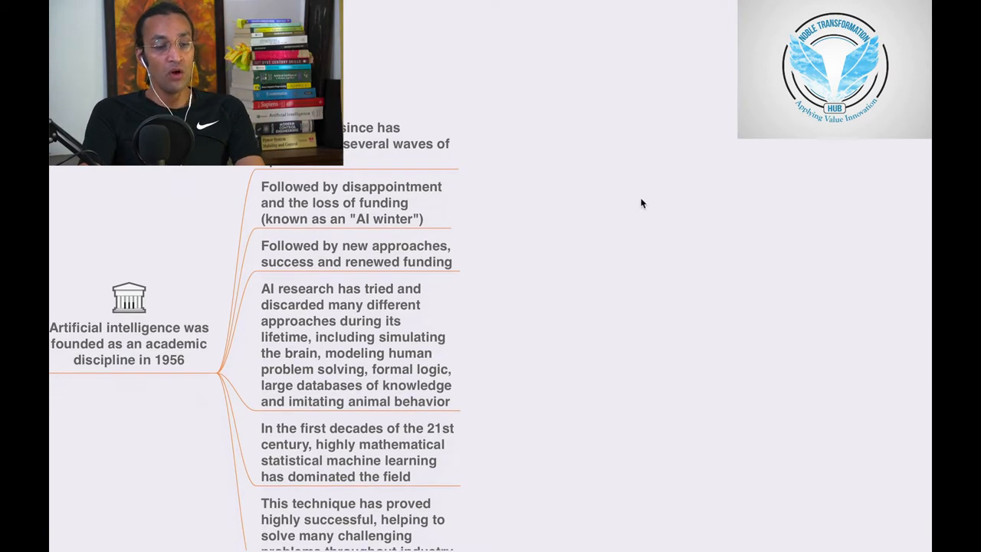
{"action": "mouse_move", "coordinate": [665, 207]}
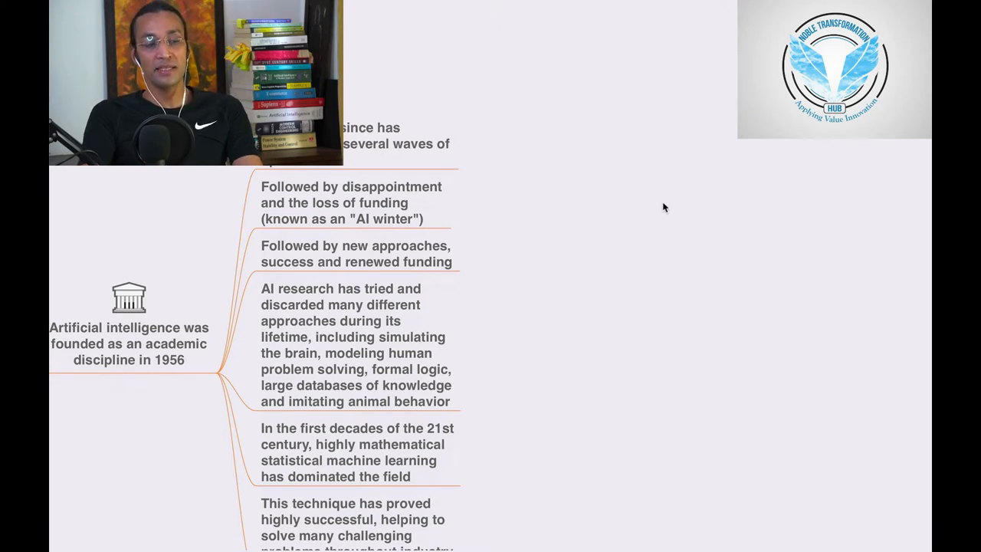
{"action": "mouse_move", "coordinate": [687, 227]}
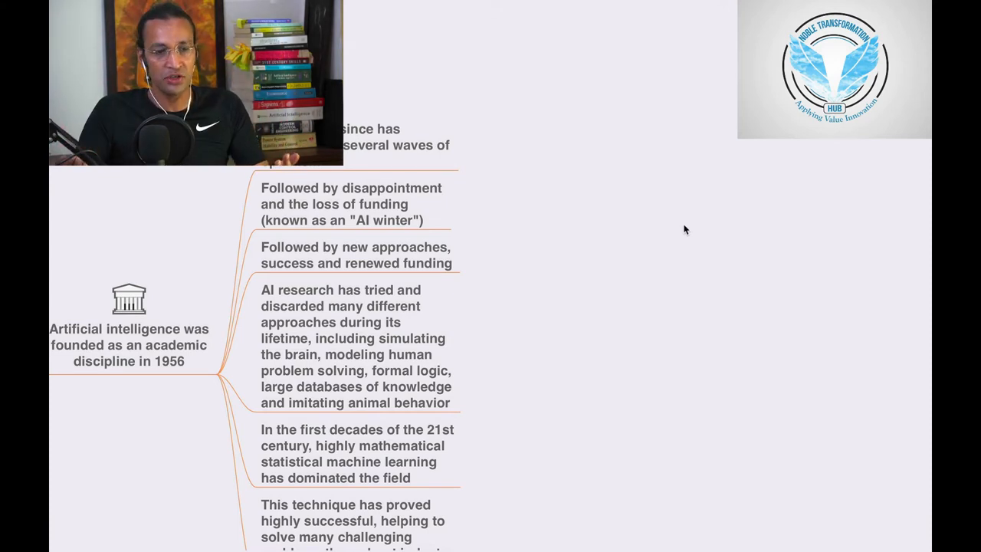
{"action": "mouse_move", "coordinate": [675, 230]}
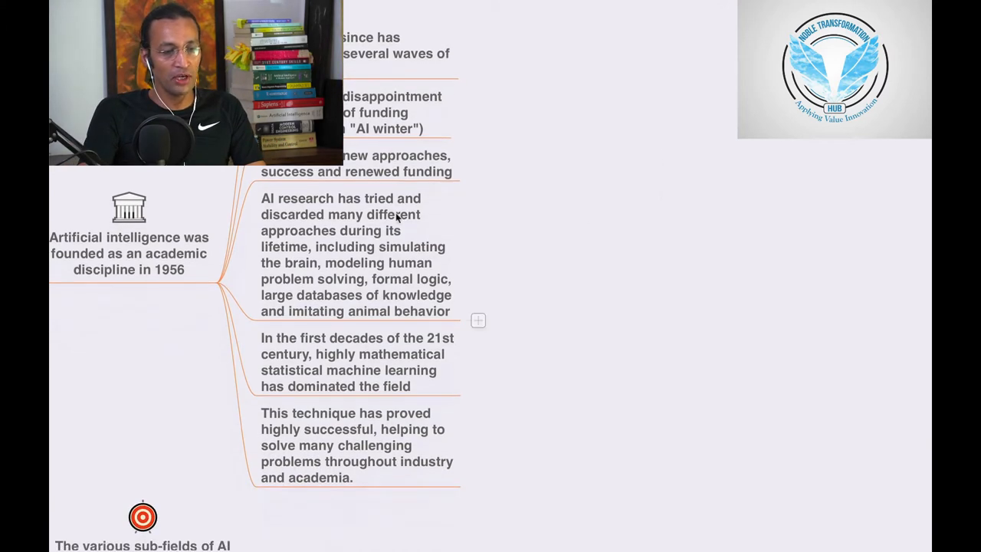
{"action": "mouse_move", "coordinate": [607, 228]}
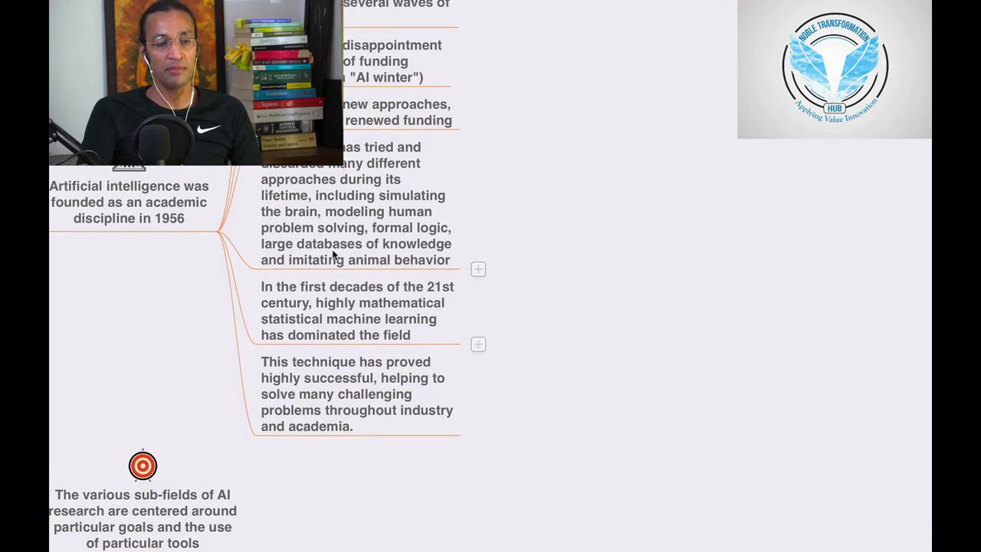
Collapse the 1956 founding branch so only the four main AI topic nodes remain.
{"action": "left_click", "coordinate": [129, 202]}
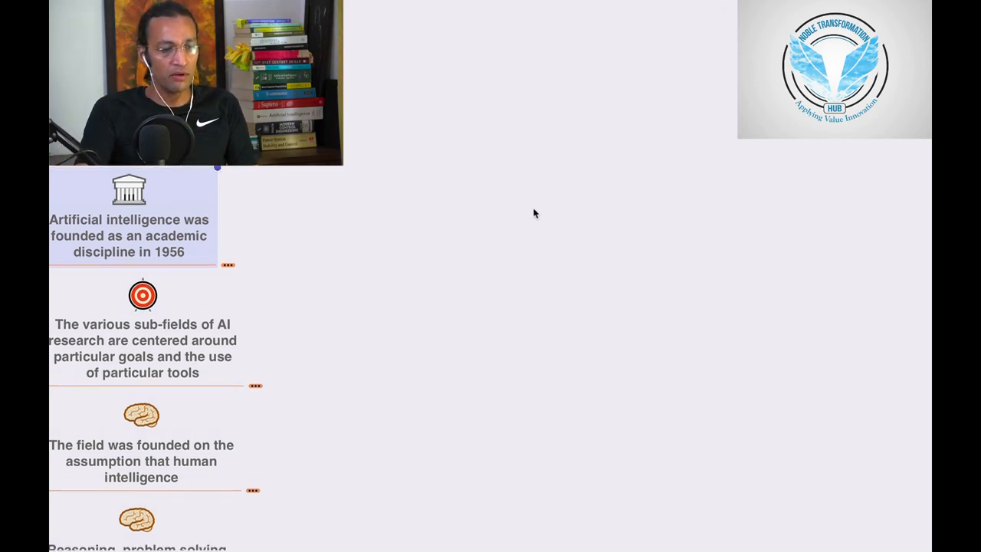
{"action": "mouse_move", "coordinate": [503, 285]}
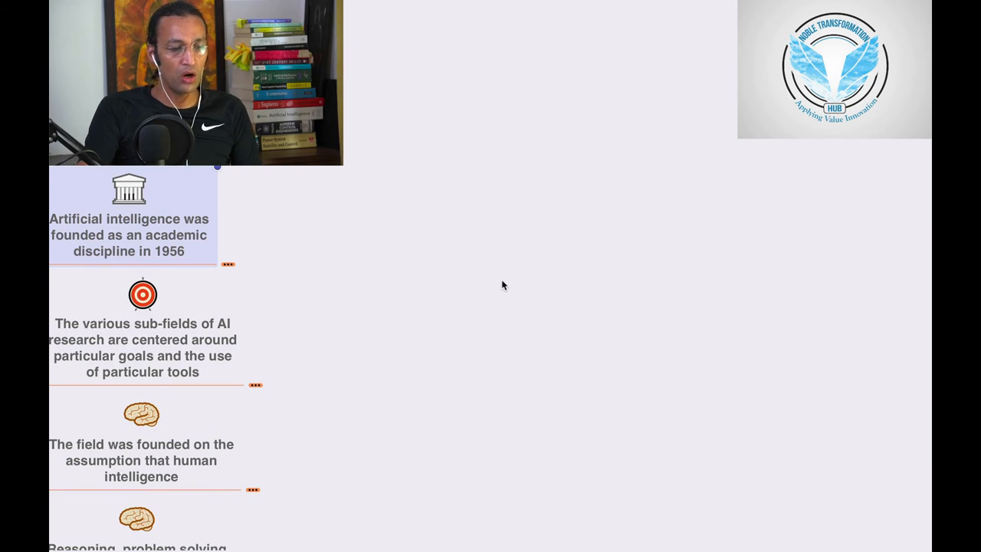
{"action": "mouse_move", "coordinate": [442, 356]}
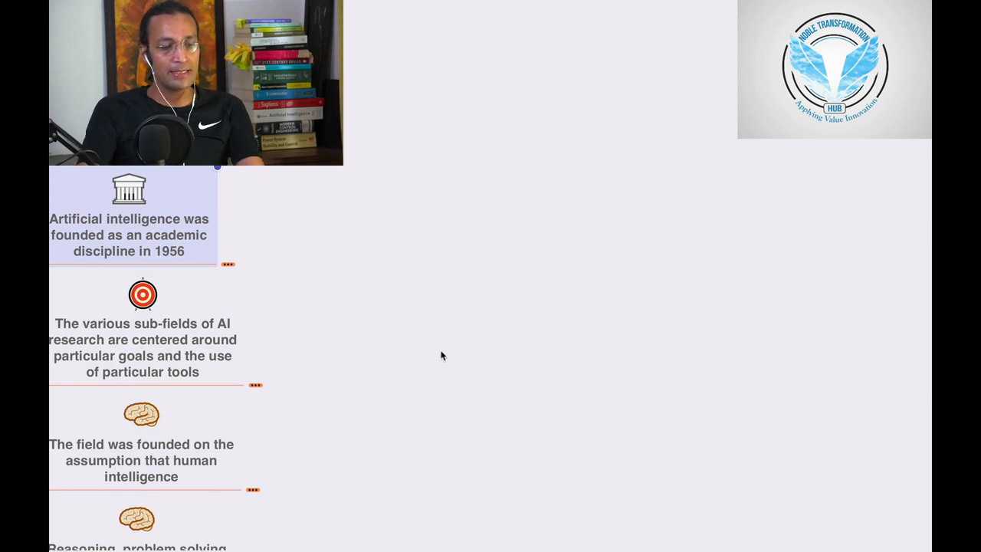